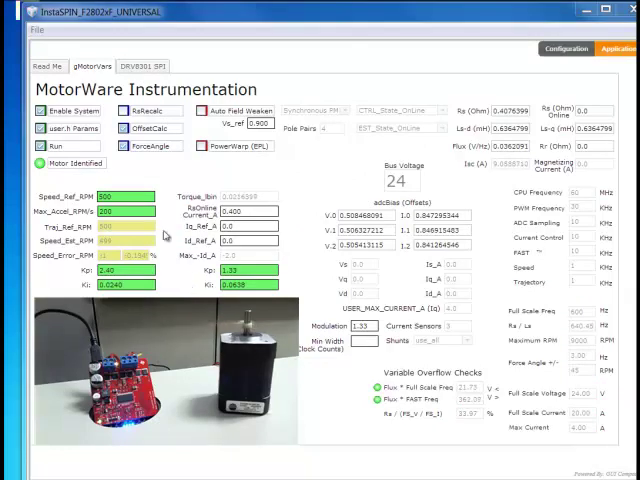
Step: Enter a new speed-controller proportional gain (Kp) for a stiffer response
triple_click(124, 196)
type("0")
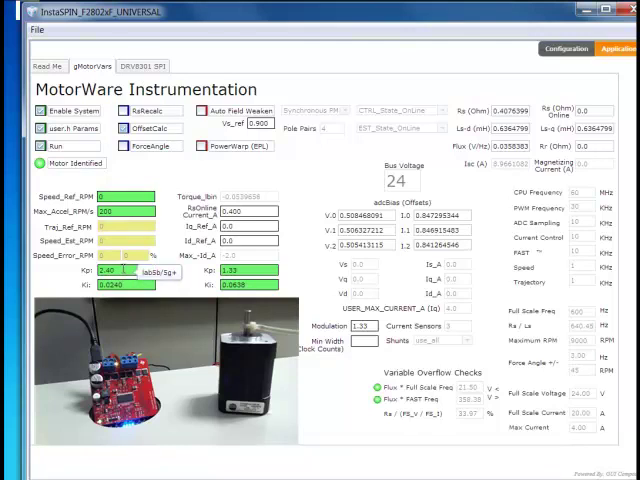
triple_click(124, 272)
type("0.1")
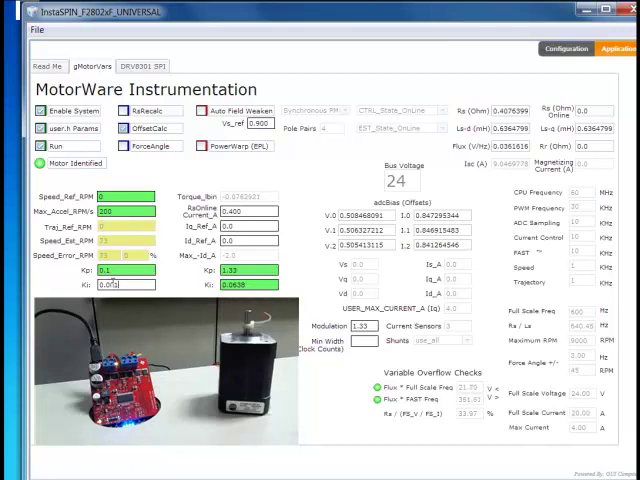
Step: Enter a new speed-controller integral gain (Ki) to remove oscillation
triple_click(124, 284)
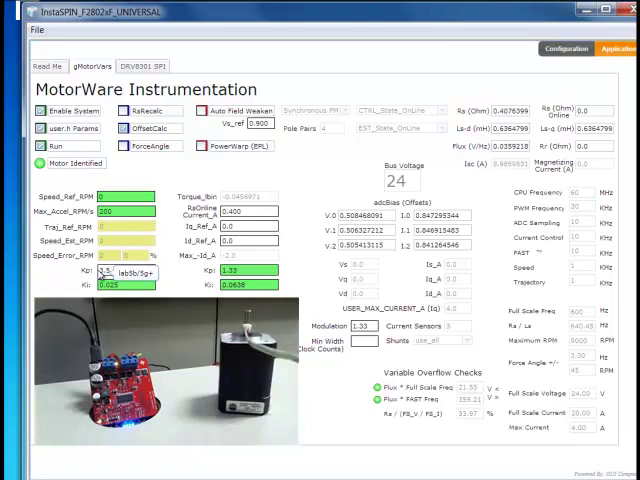
Step: Re-enter the Speed_Ref_RPM value of 0 so the motor holds at zero speed
left_click(128, 272)
type("3.2")
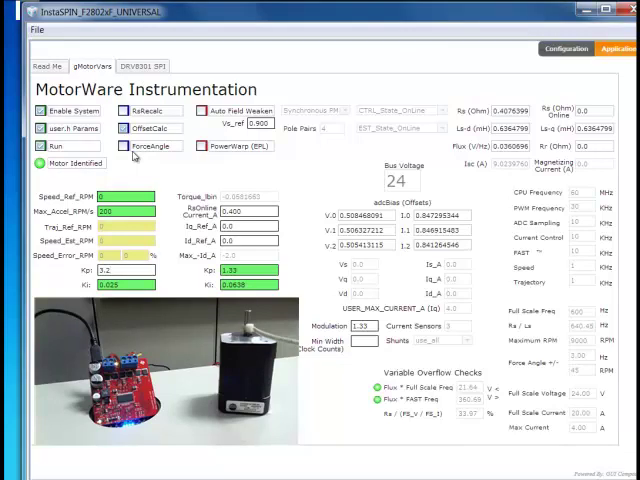
mouse_move(150, 178)
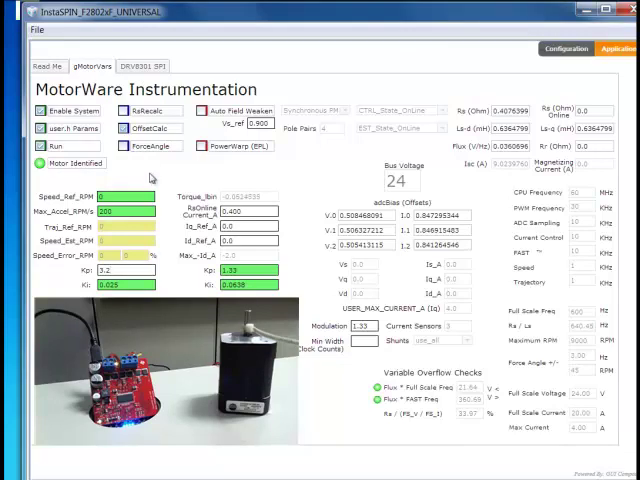
left_click(122, 196)
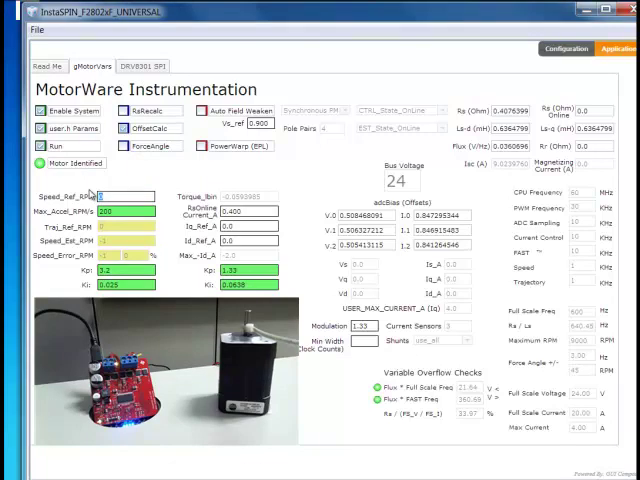